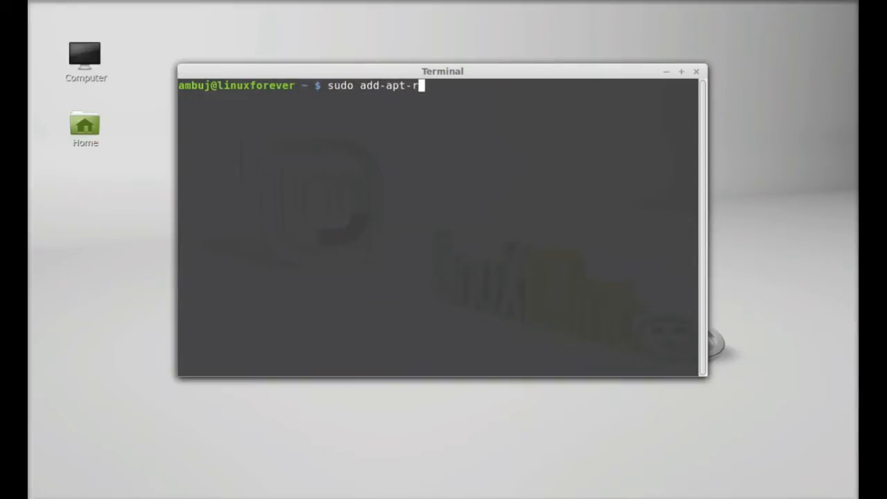
Step: Run 'sudo add-apt-repository ppa:midori/ppa' to add the Midori PPA
{"action": "type", "text": "eposit"}
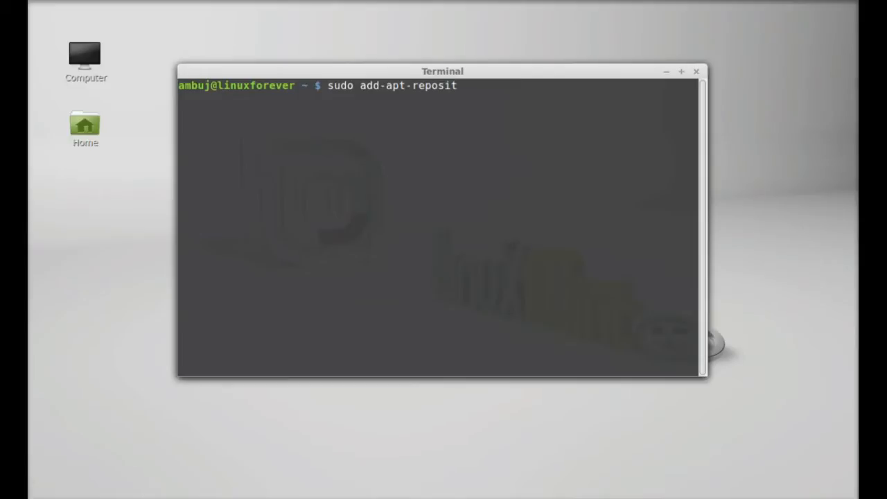
{"action": "type", "text": "ory p"}
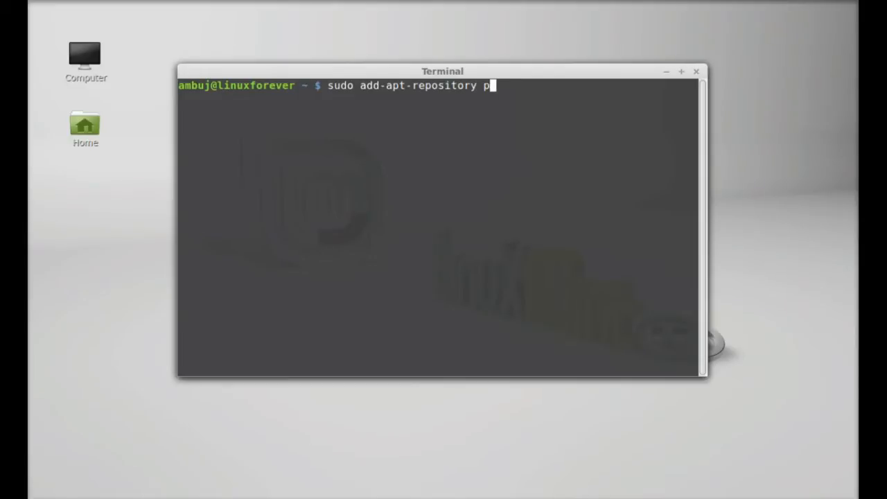
{"action": "type", "text": "pa:mir"}
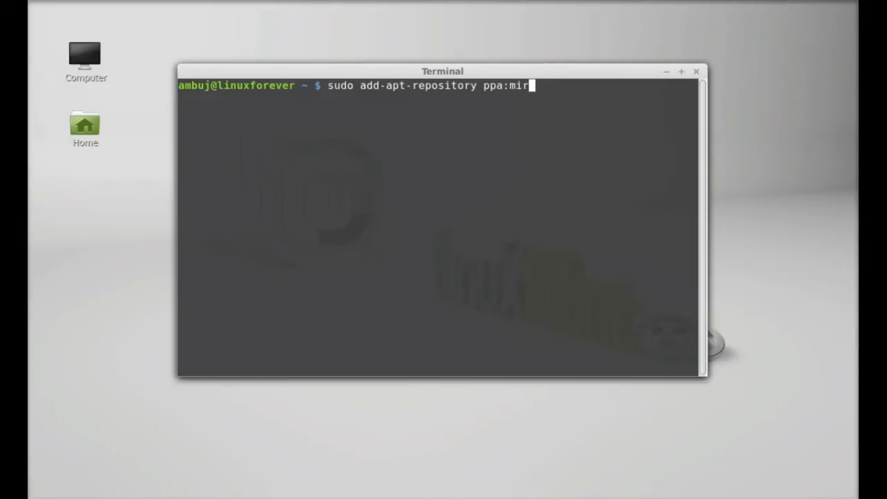
{"action": "type", "text": "dori"}
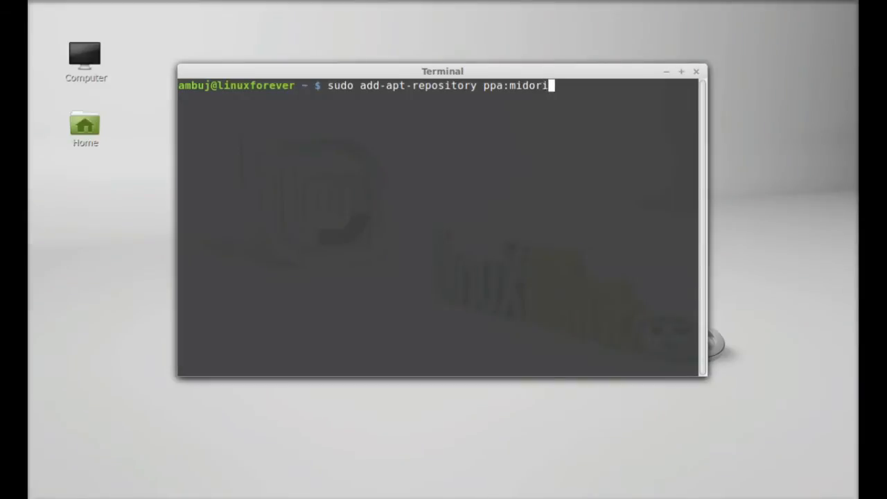
{"action": "type", "text": "/p"}
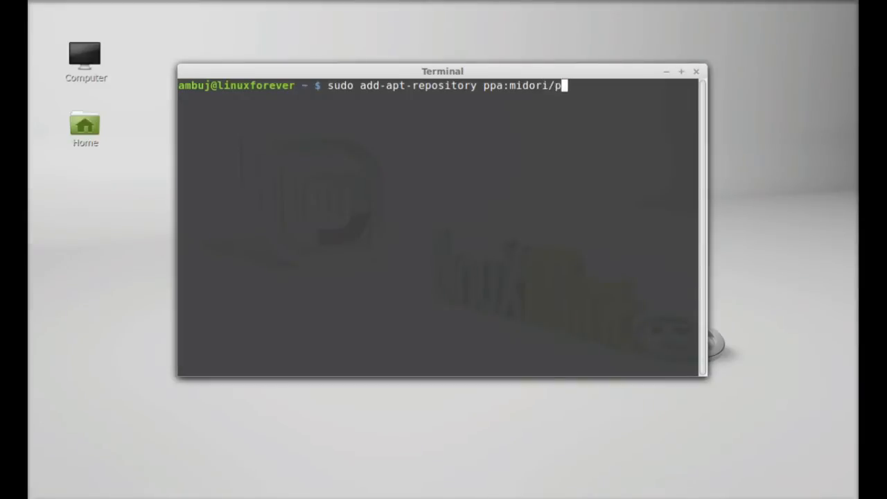
{"action": "key", "text": "Return"}
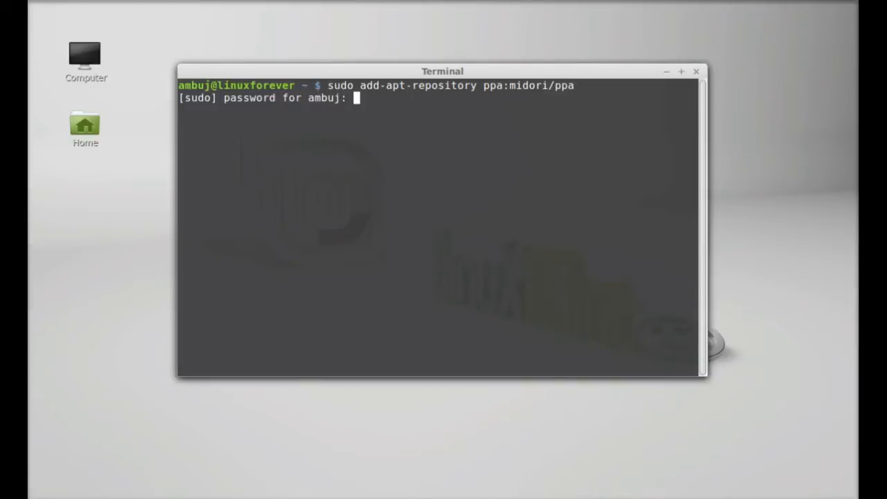
Step: Enter the administrator password and confirm adding the PPA with its signing key
{"action": "key", "text": "Return"}
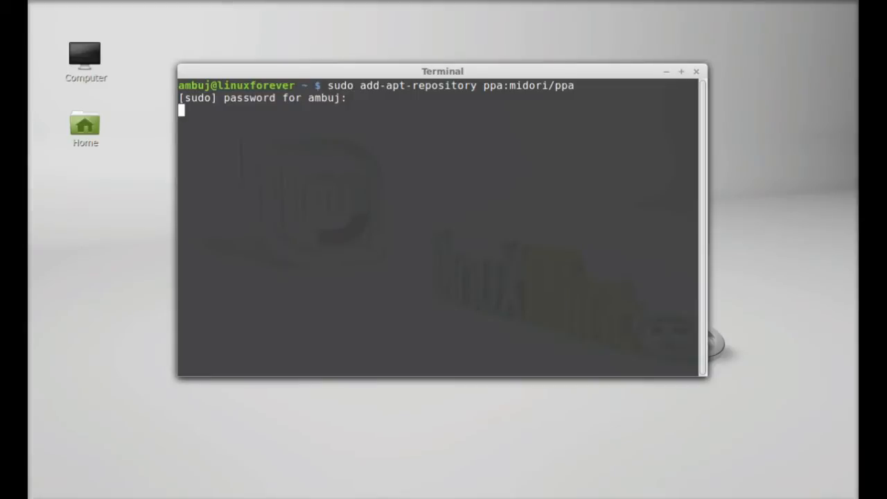
{"action": "key", "text": "Return"}
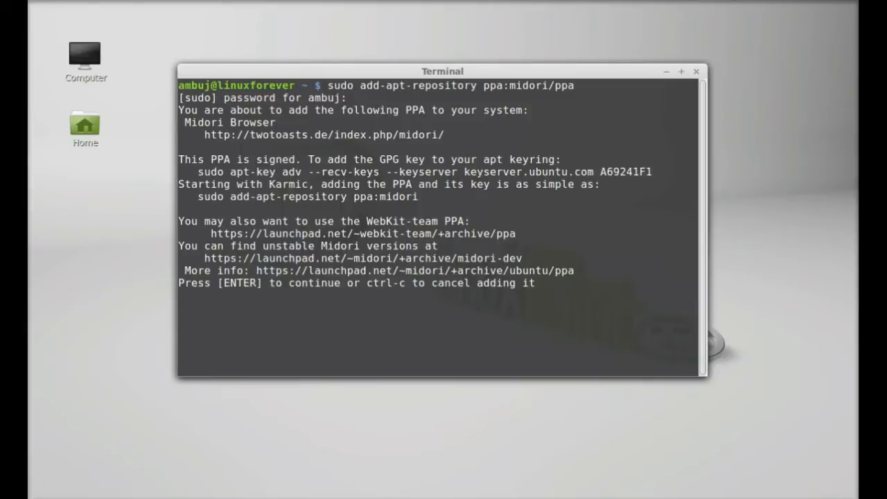
{"action": "key", "text": "Return"}
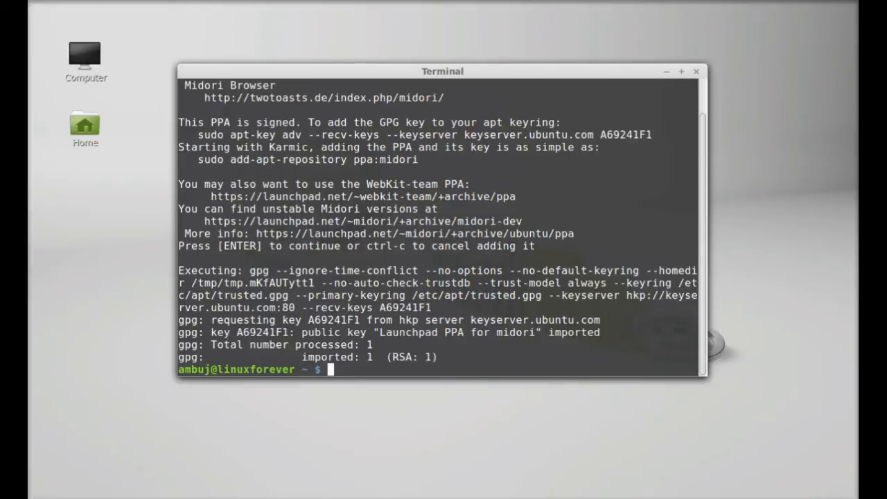
Step: Run 'sudo apt-get update' to refresh the package lists
{"action": "type", "text": "sudo"}
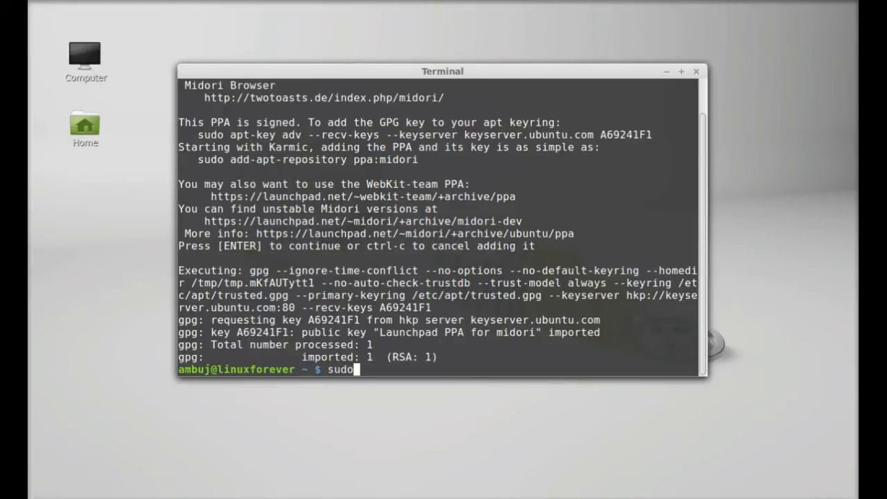
{"action": "type", "text": "apt-get"}
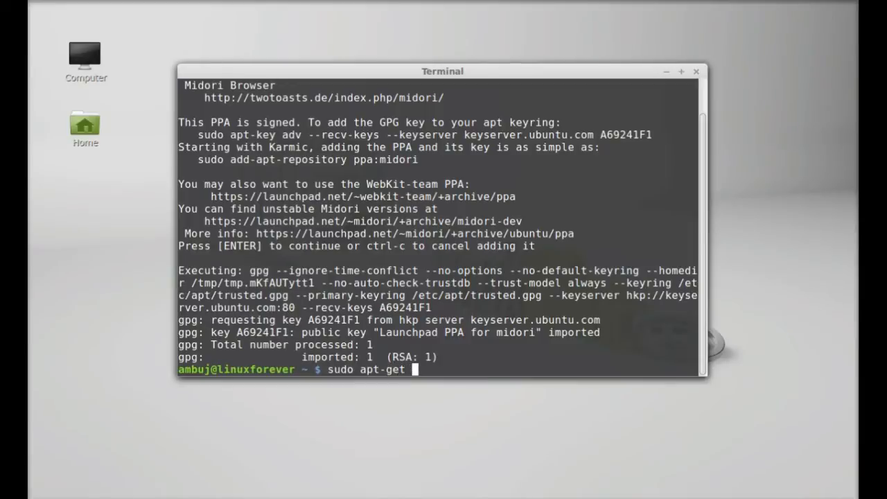
{"action": "key", "text": "Return"}
{"action": "type", "text": "s"}
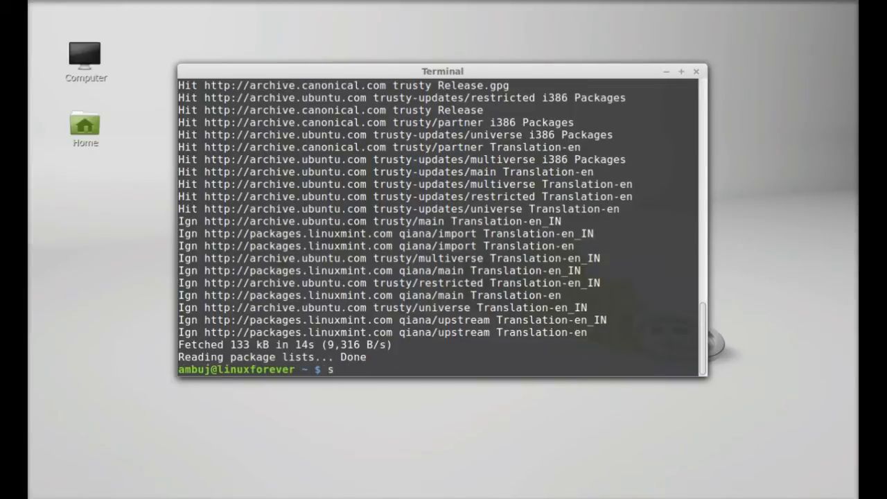
Step: Run 'sudo apt-get install midori' and close the terminal once installed
{"action": "type", "text": "udo apt-"}
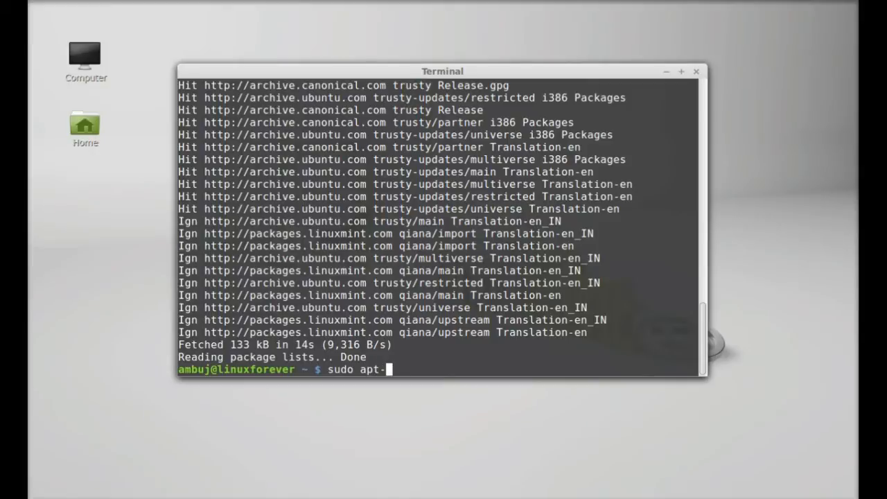
{"action": "type", "text": "get insta"}
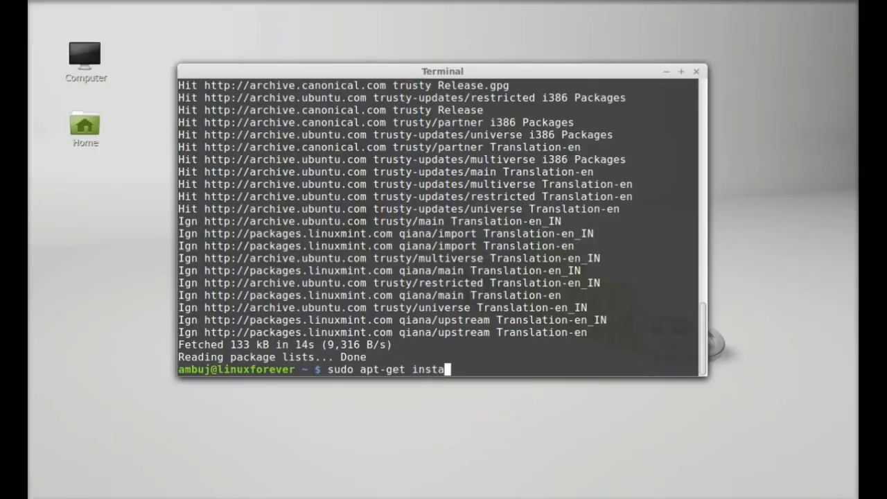
{"action": "type", "text": "ll mid"}
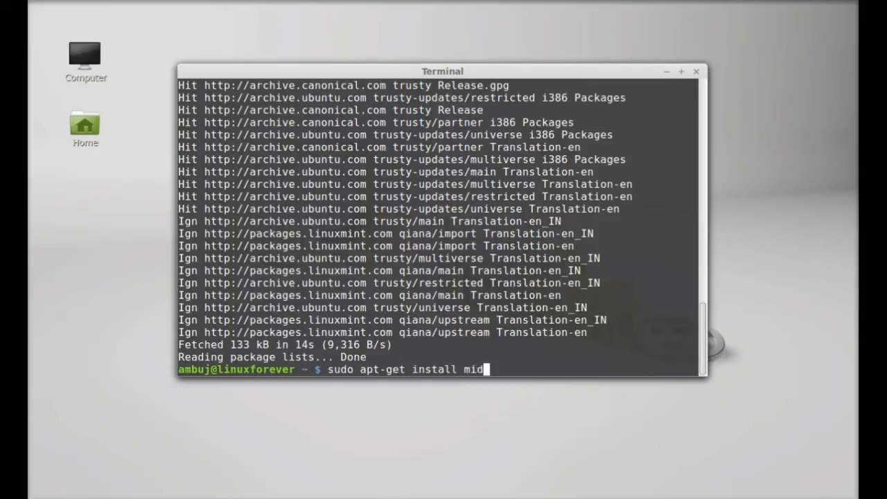
{"action": "type", "text": "ori"}
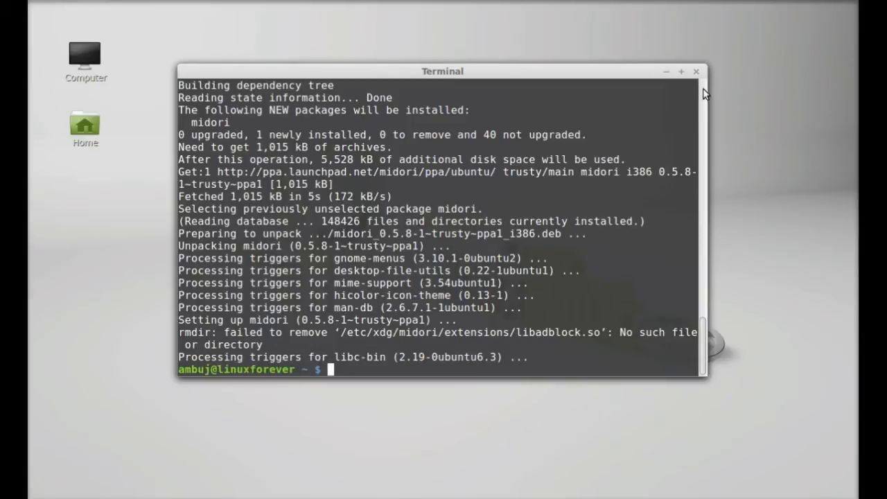
{"action": "left_click", "coordinate": [696, 72]}
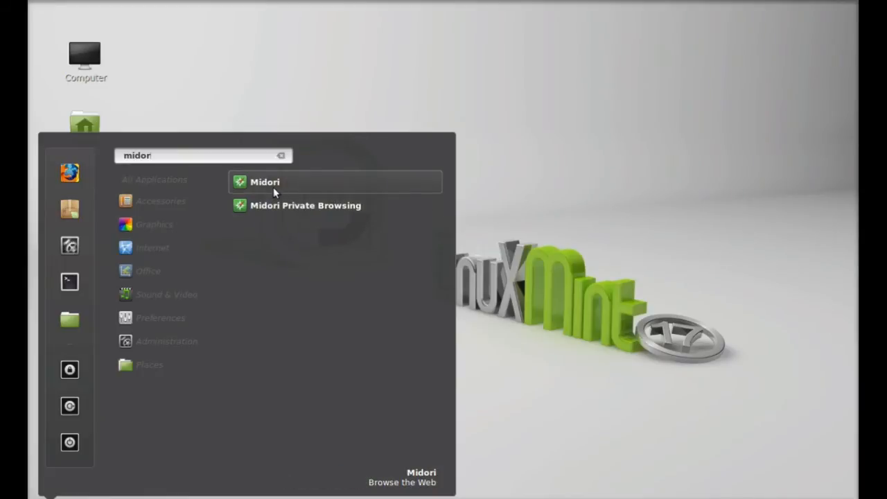
{"action": "mouse_move", "coordinate": [303, 206]}
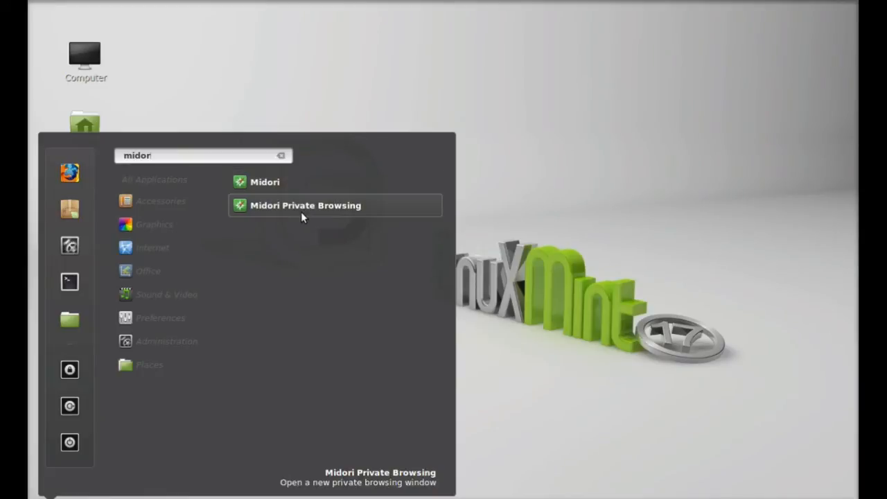
{"action": "mouse_move", "coordinate": [316, 181]}
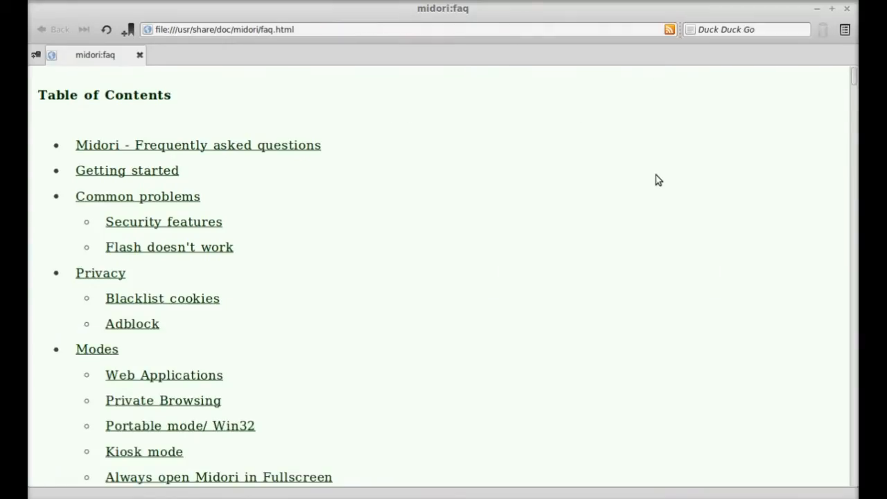
{"action": "mouse_move", "coordinate": [622, 170]}
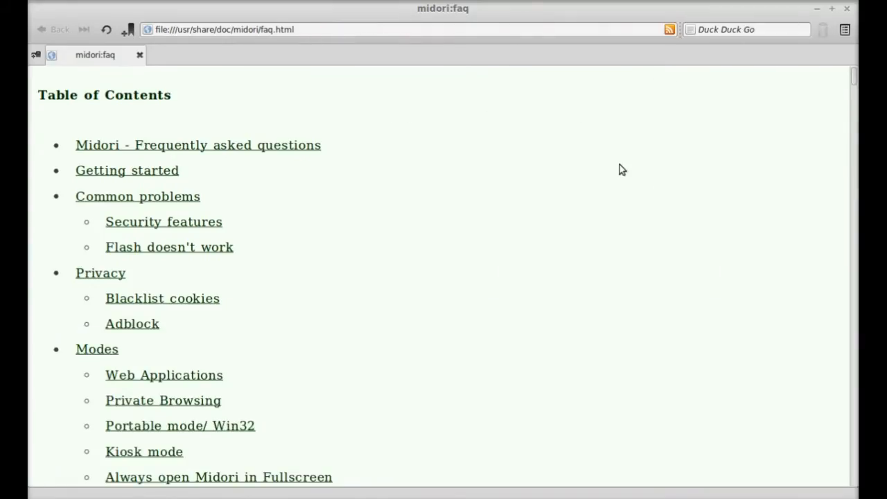
Step: Open Midori's main browser menu after launching it from the Mint Menu
{"action": "left_click", "coordinate": [845, 29]}
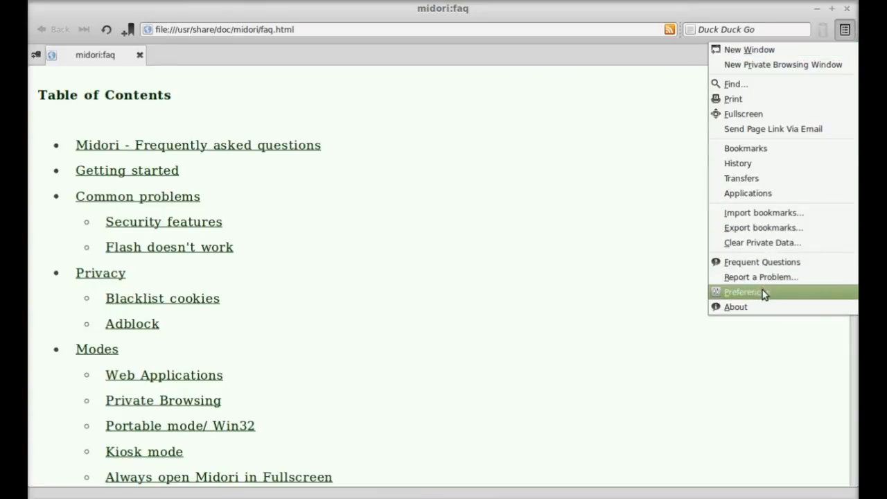
{"action": "left_click", "coordinate": [744, 291]}
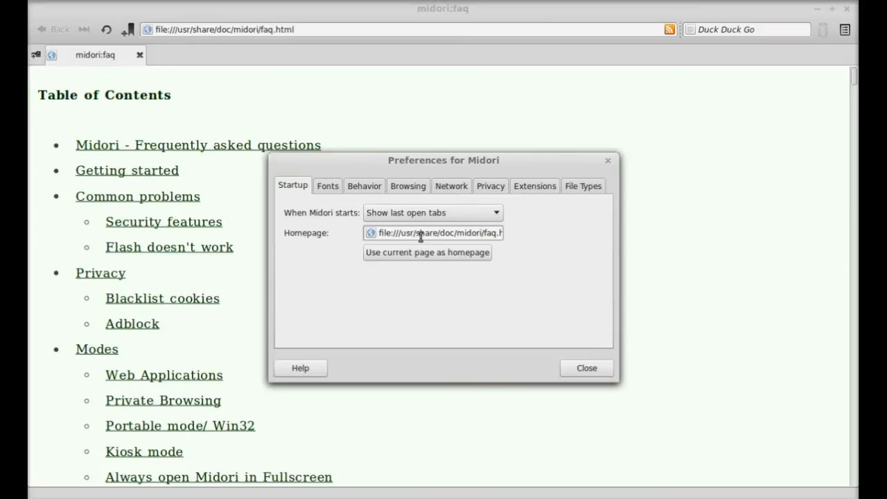
{"action": "left_click", "coordinate": [363, 185]}
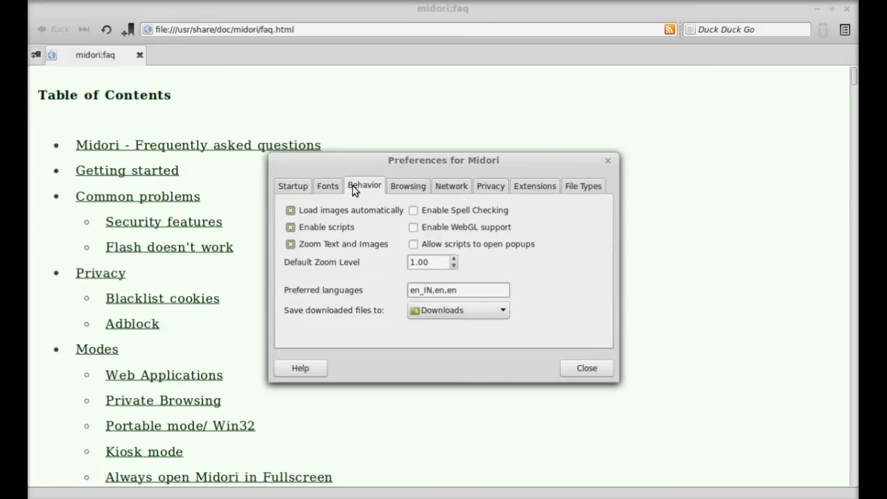
{"action": "left_click", "coordinate": [408, 185]}
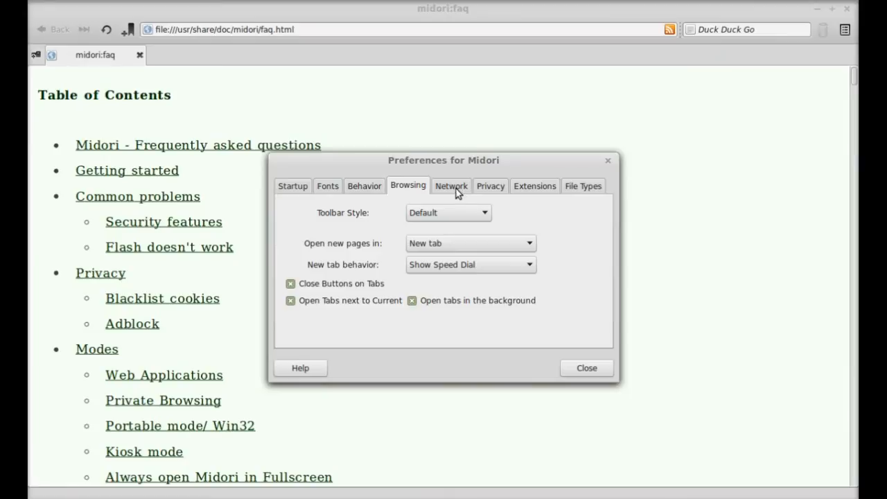
{"action": "left_click", "coordinate": [452, 186]}
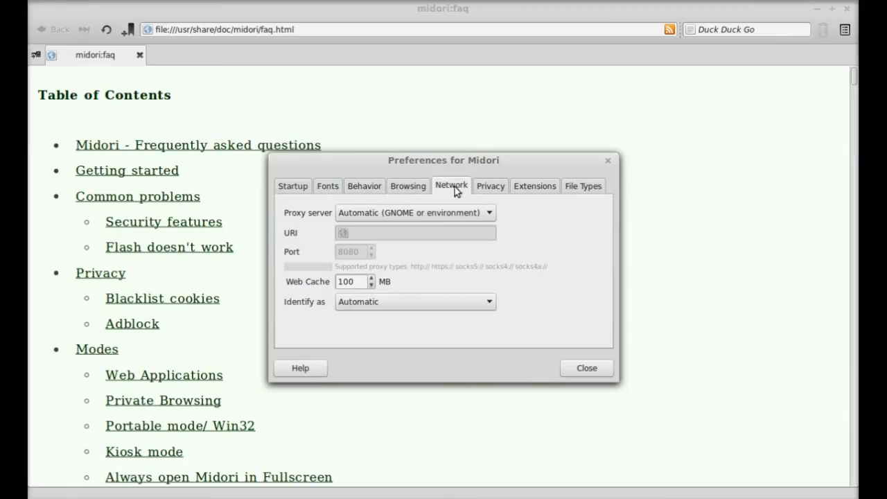
{"action": "mouse_move", "coordinate": [587, 369]}
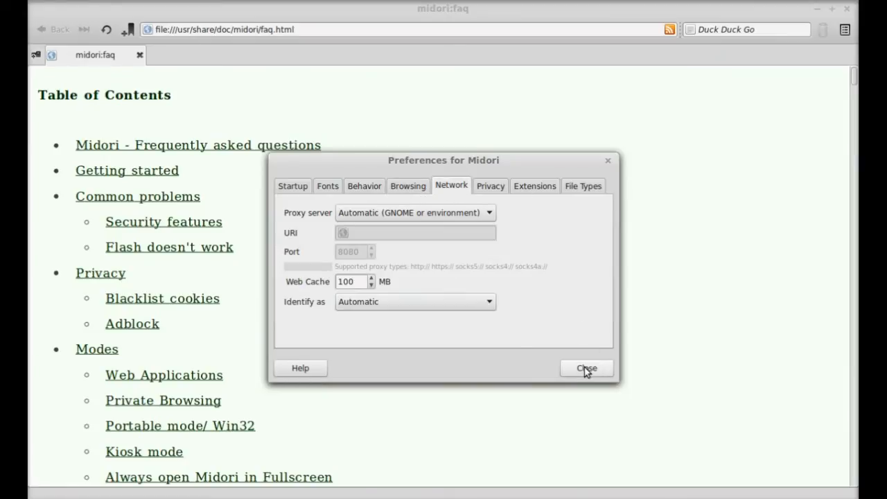
{"action": "left_click", "coordinate": [586, 368]}
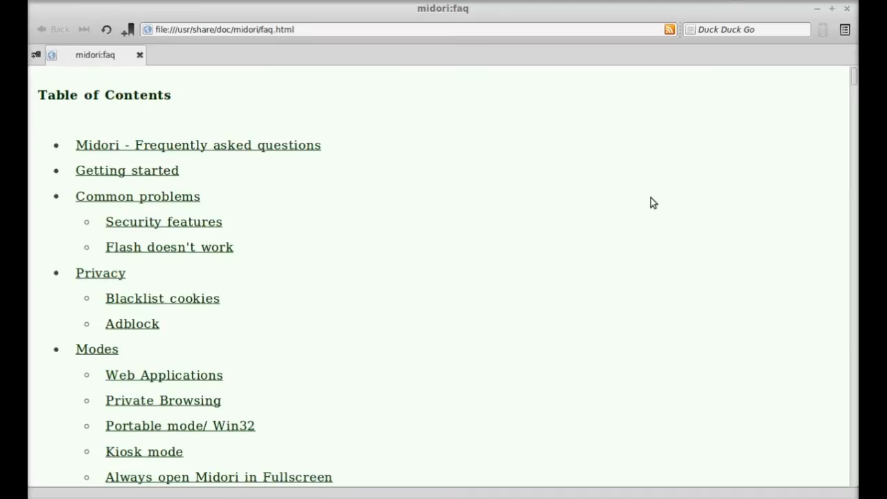
{"action": "mouse_move", "coordinate": [810, 330]}
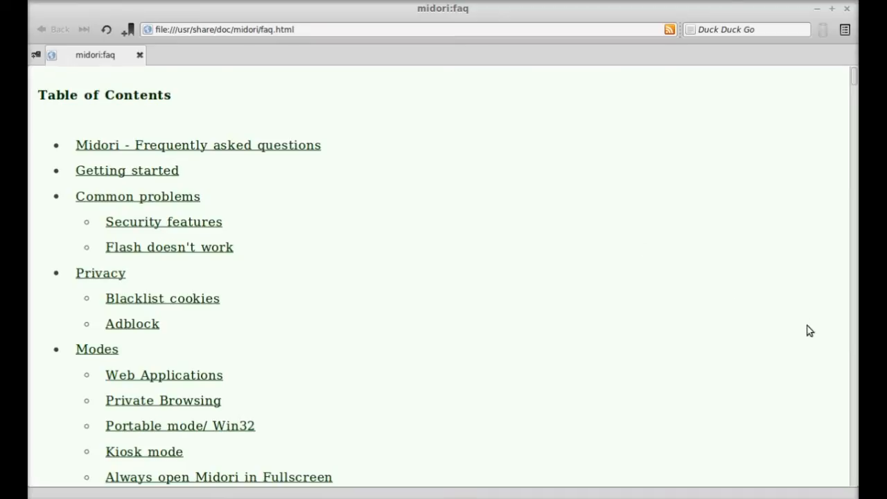